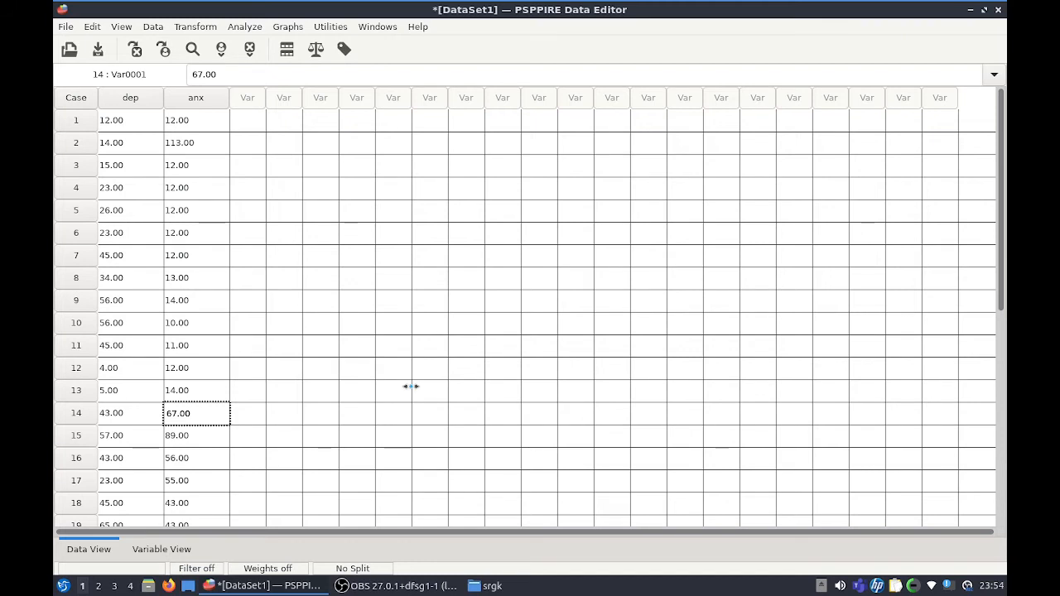
pyautogui.moveTo(151, 547)
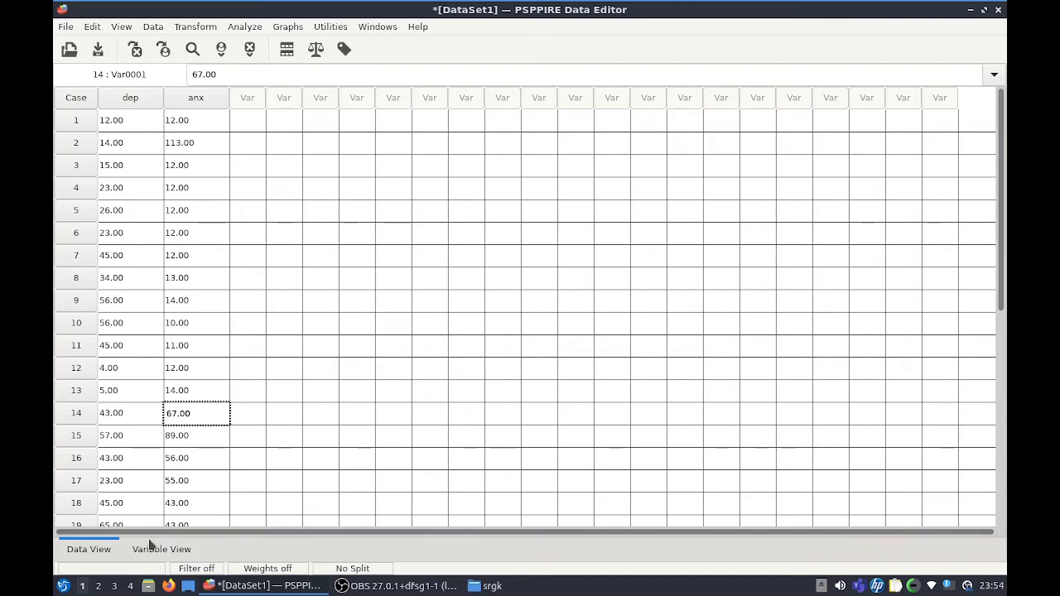
# Step: Review the variable definitions, then run a Normal one-sample K-S test on dep (Depression)
pyautogui.click(162, 550)
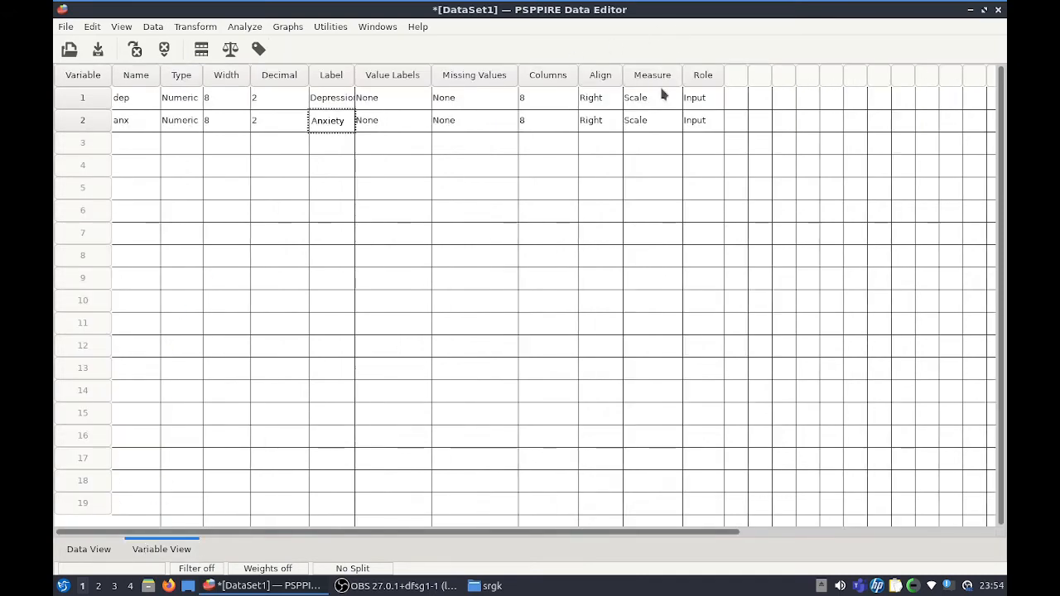
pyautogui.moveTo(129, 107)
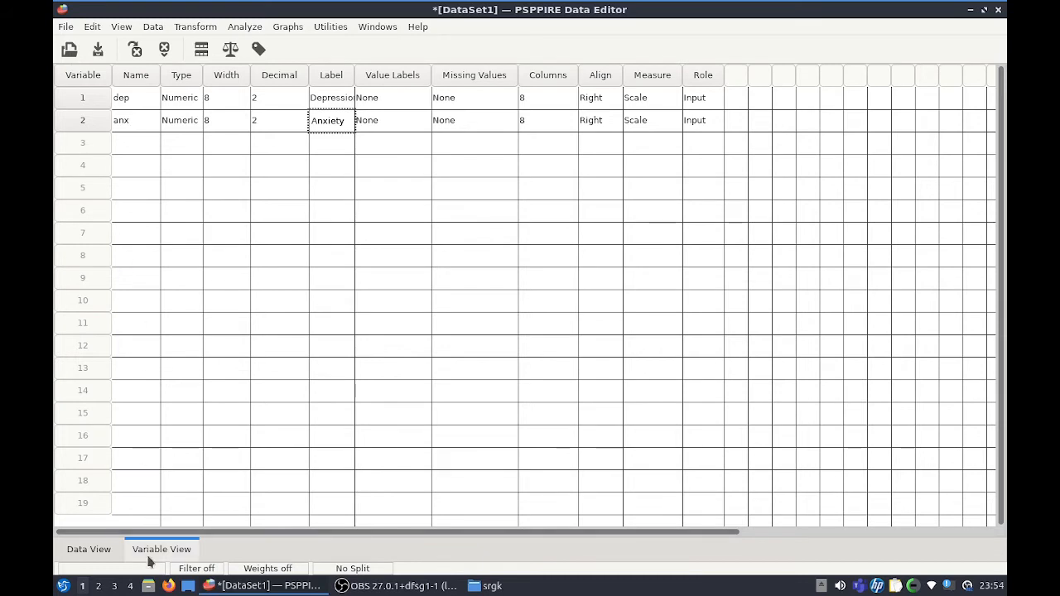
pyautogui.click(88, 549)
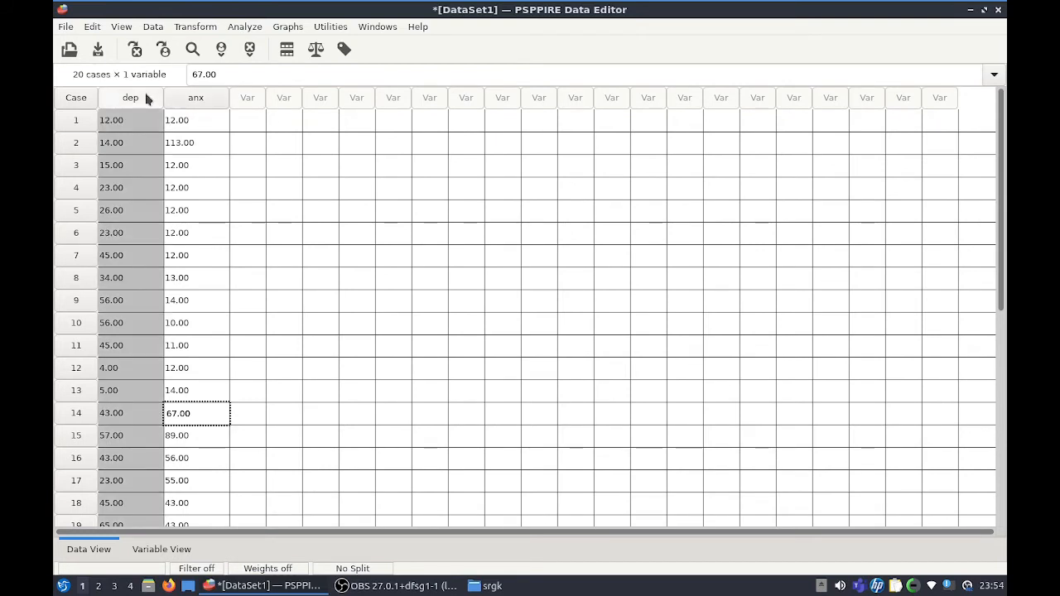
pyautogui.moveTo(286, 67)
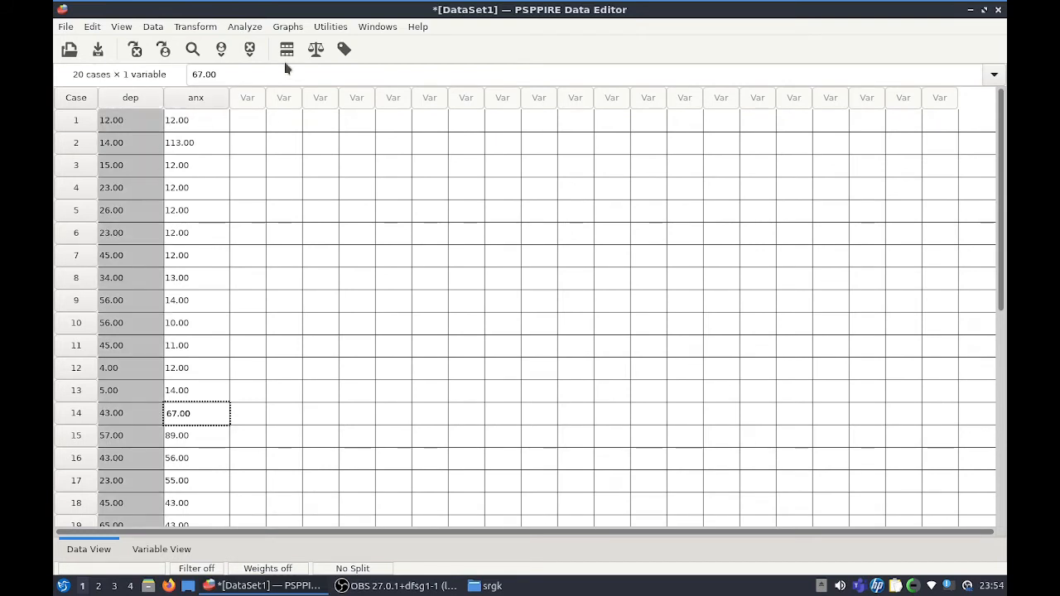
pyautogui.moveTo(249, 29)
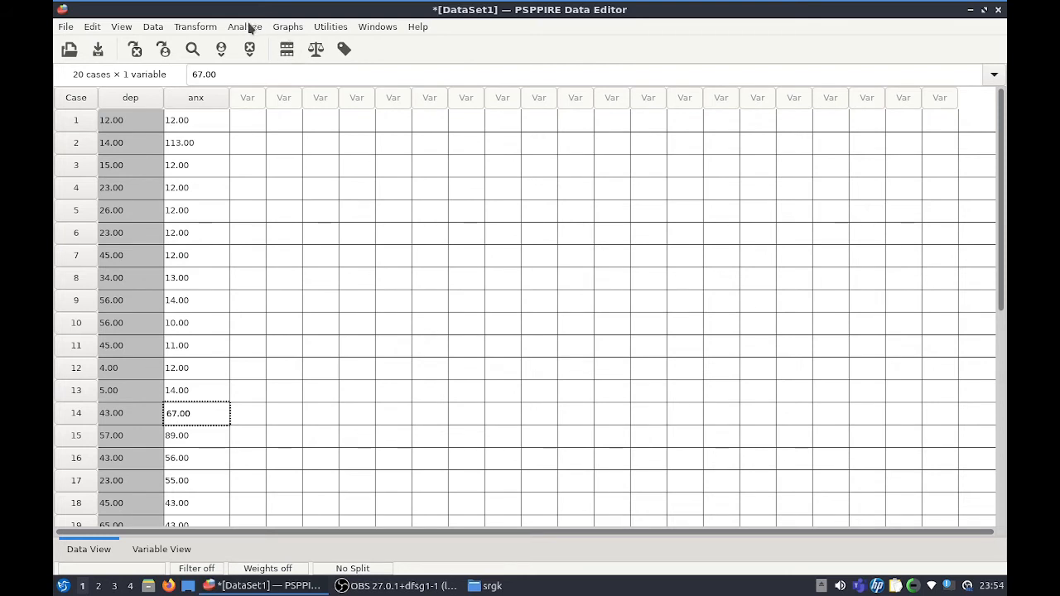
pyautogui.click(244, 27)
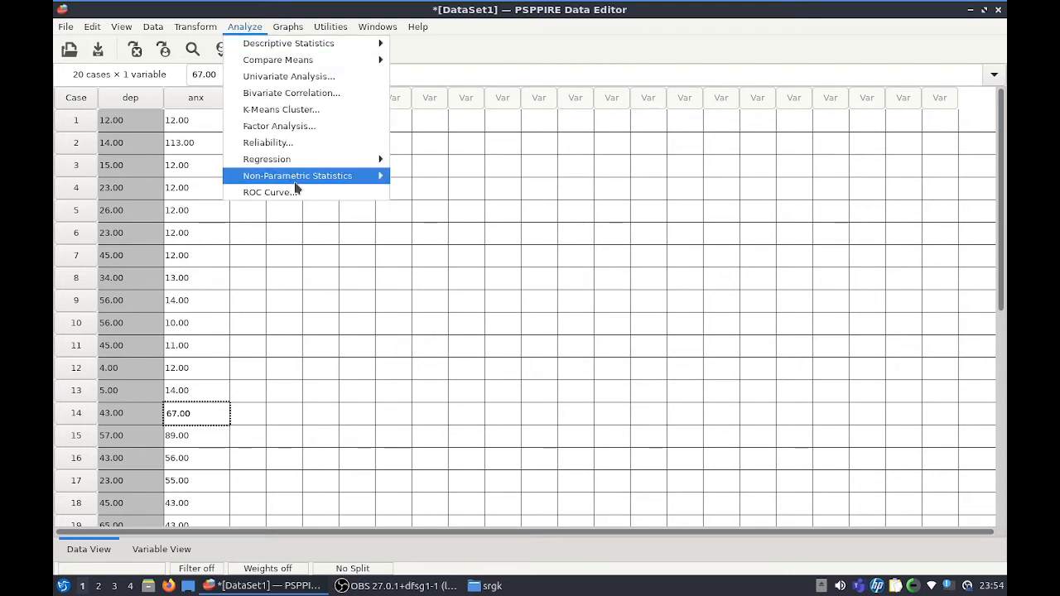
pyautogui.moveTo(297, 175)
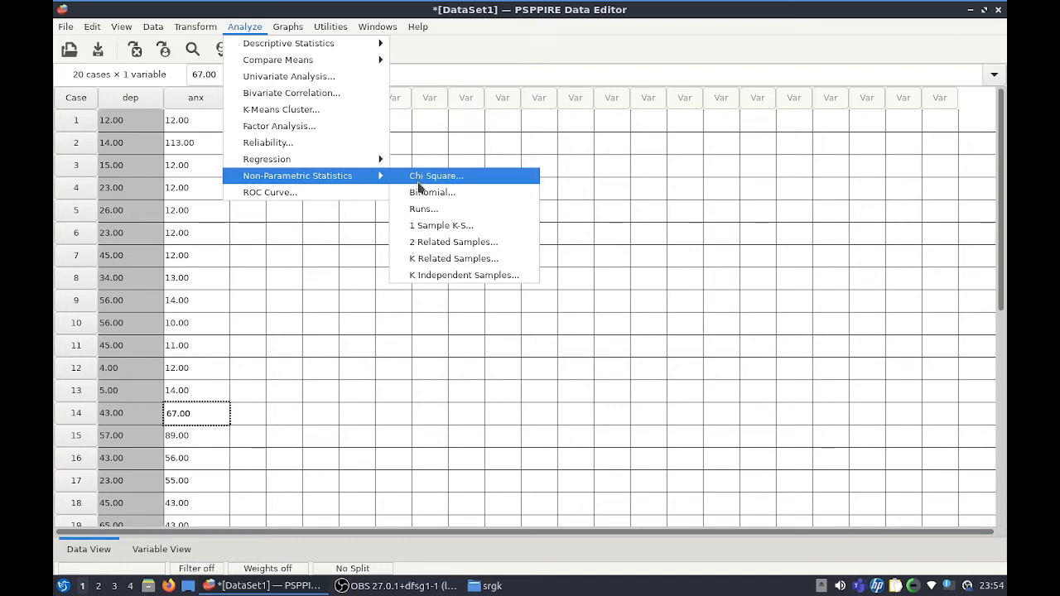
pyautogui.moveTo(442, 225)
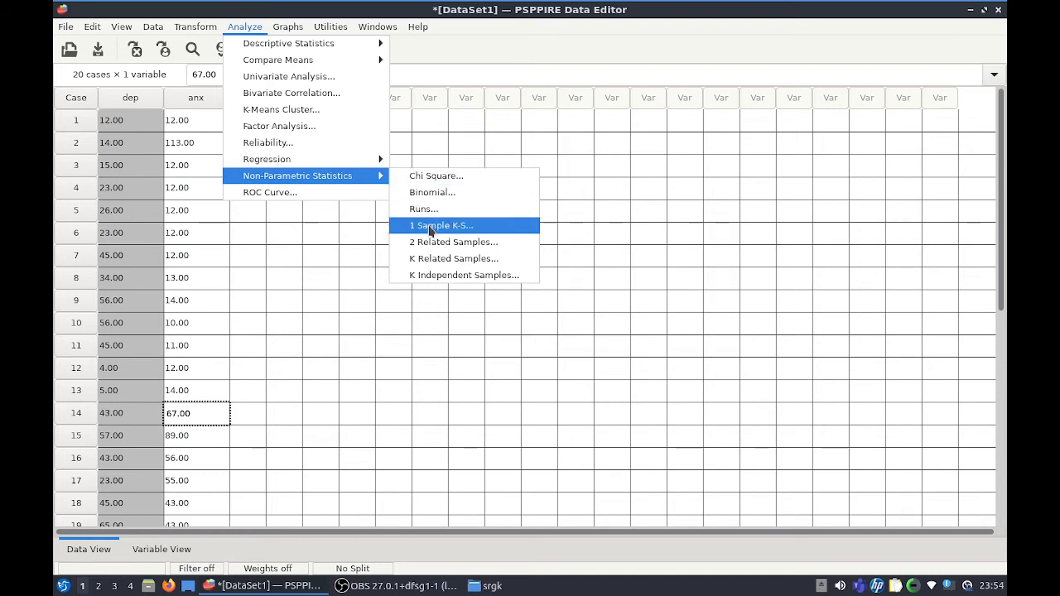
pyautogui.click(441, 225)
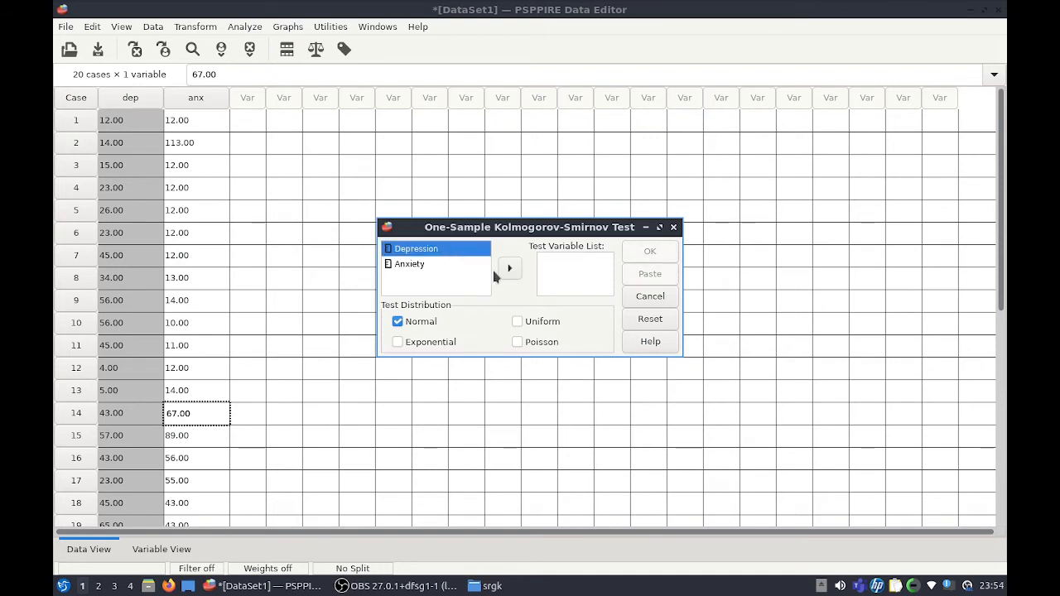
pyautogui.click(509, 267)
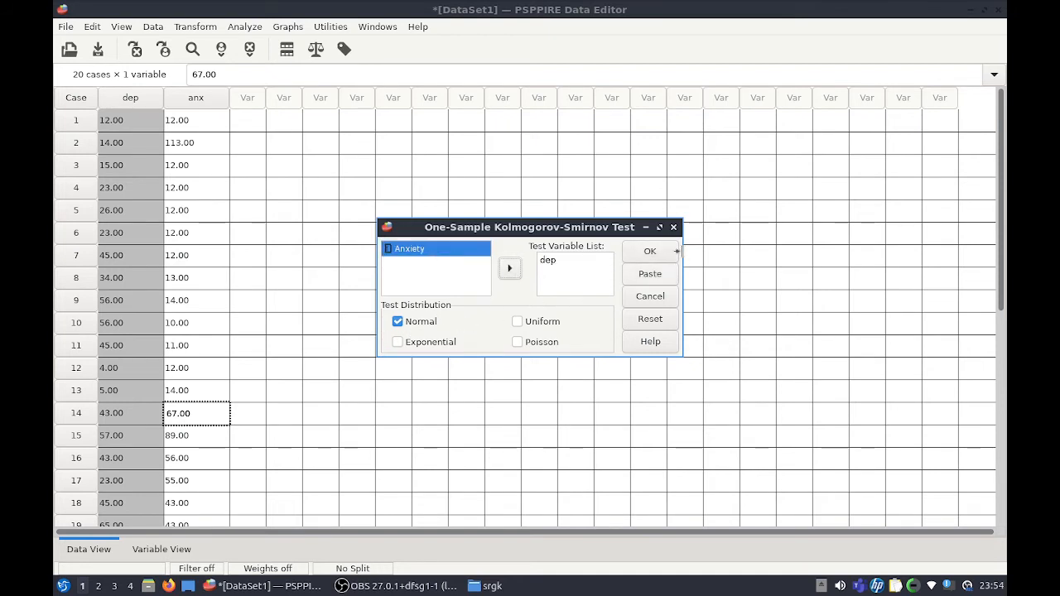
pyautogui.click(650, 251)
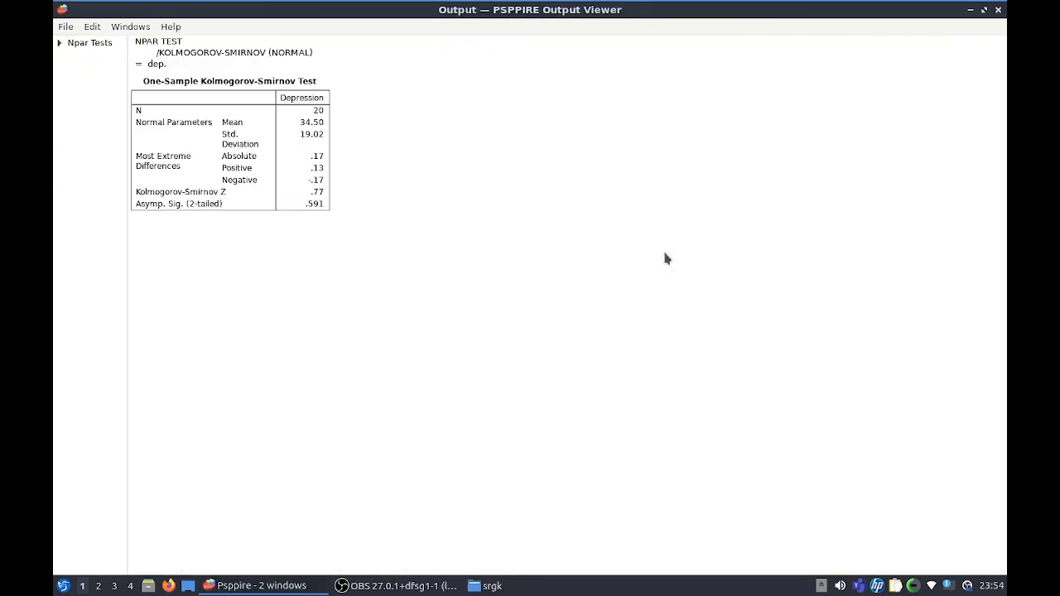
pyautogui.moveTo(329, 156)
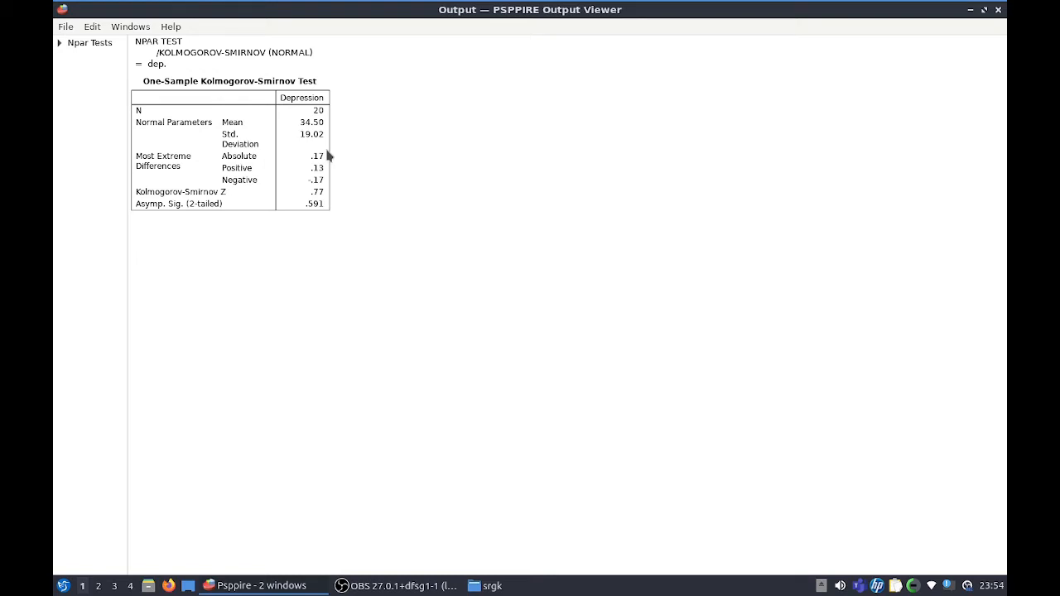
pyautogui.moveTo(284, 196)
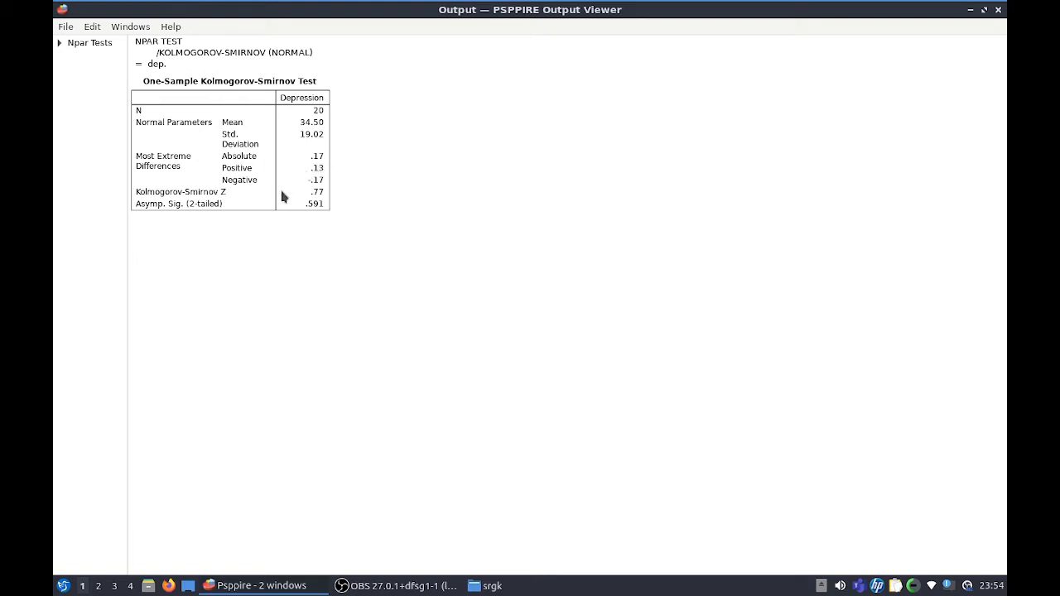
pyautogui.moveTo(305, 204)
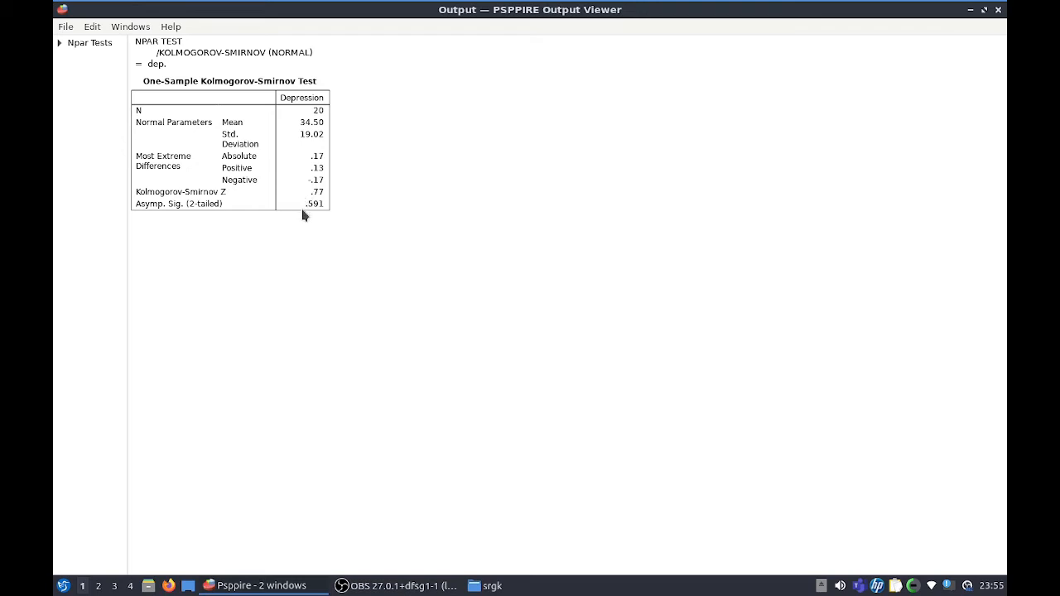
pyautogui.moveTo(352, 211)
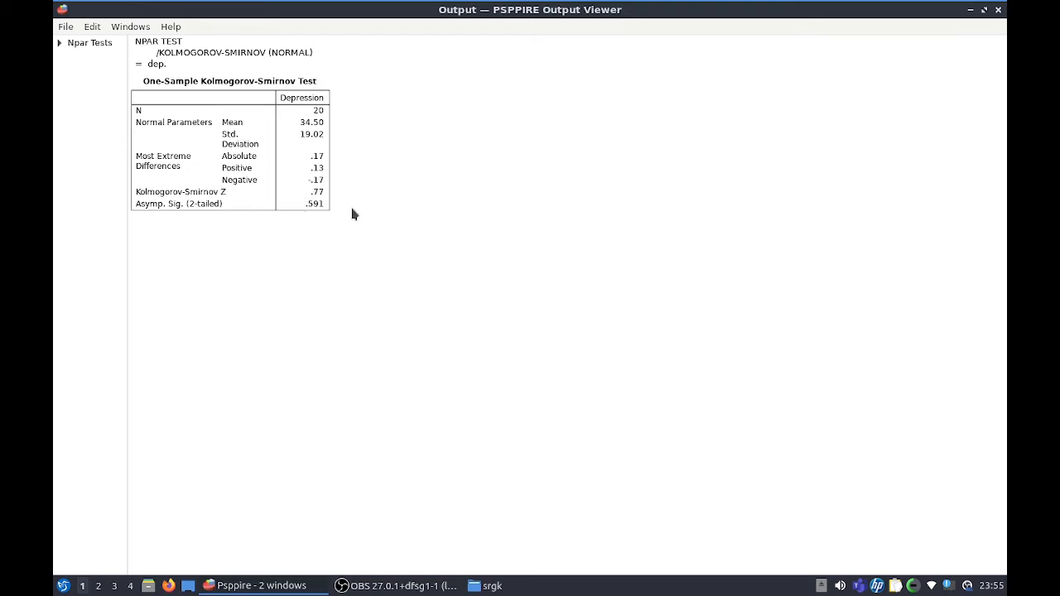
pyautogui.moveTo(317, 218)
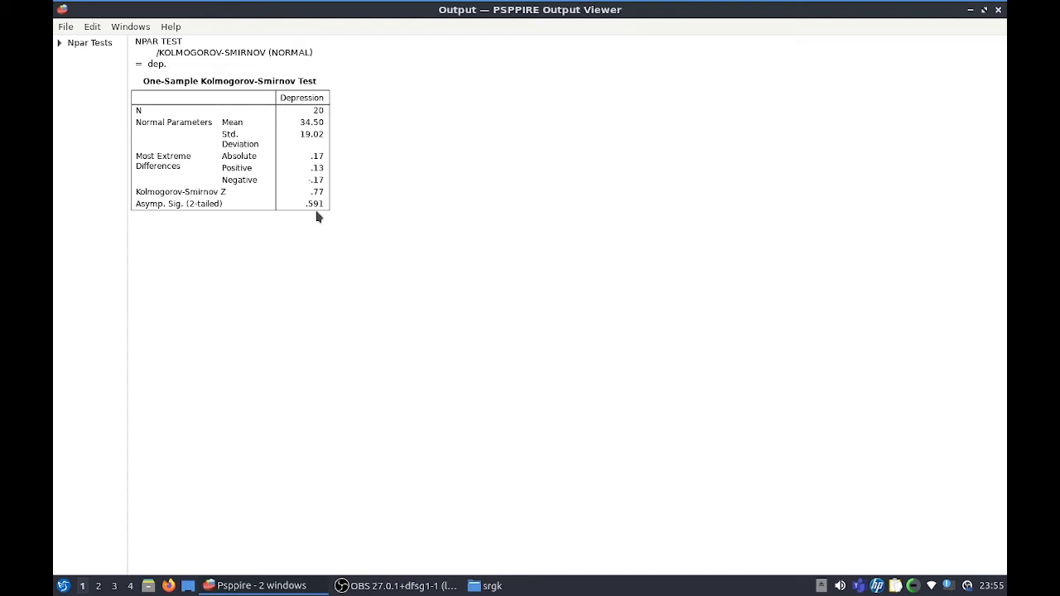
pyautogui.moveTo(306, 213)
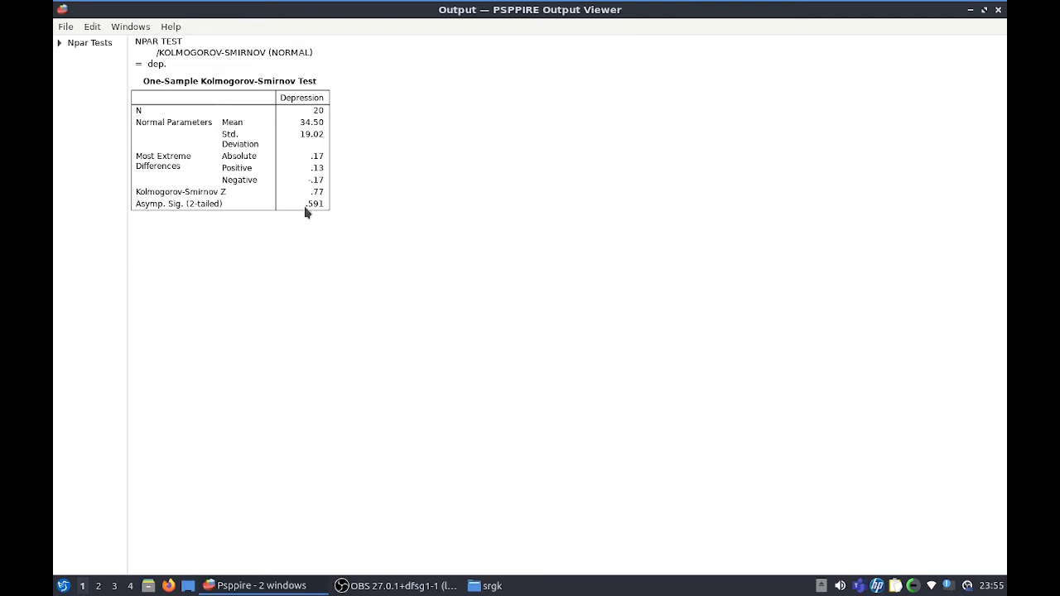
pyautogui.moveTo(315, 217)
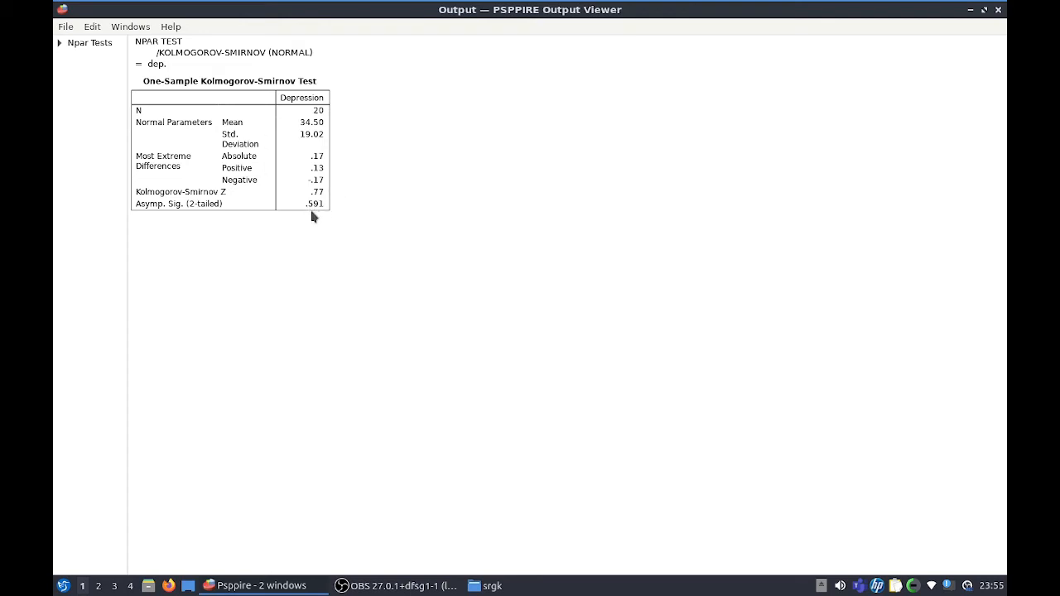
pyautogui.moveTo(325, 199)
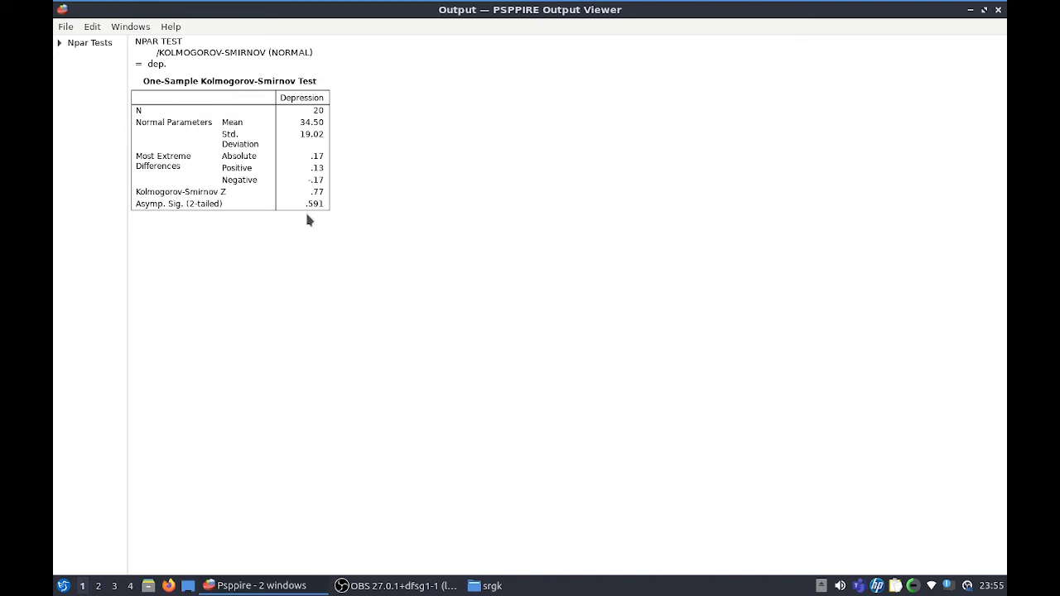
pyautogui.moveTo(311, 189)
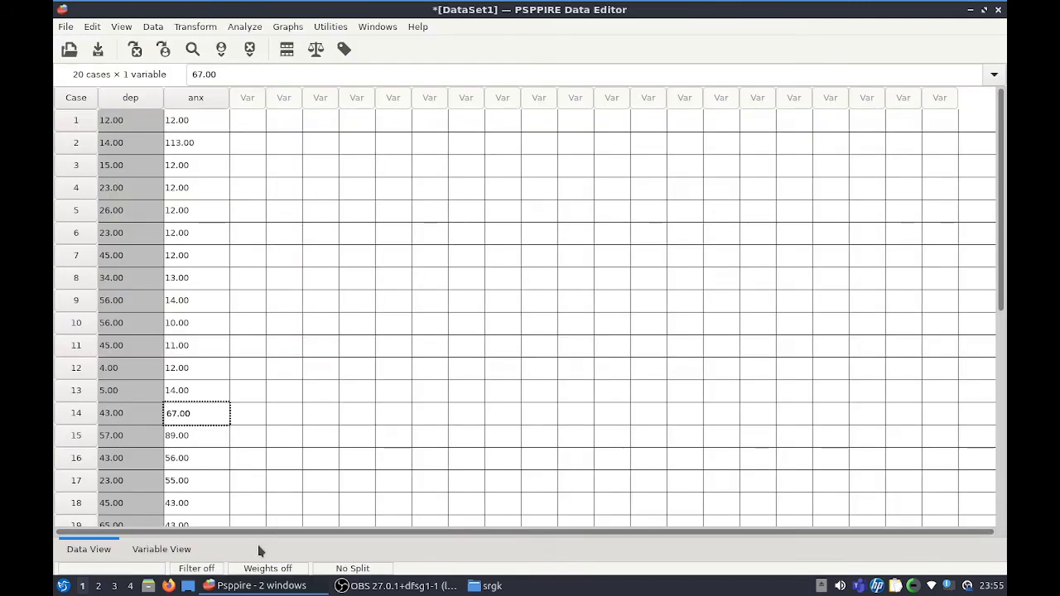
pyautogui.moveTo(261, 35)
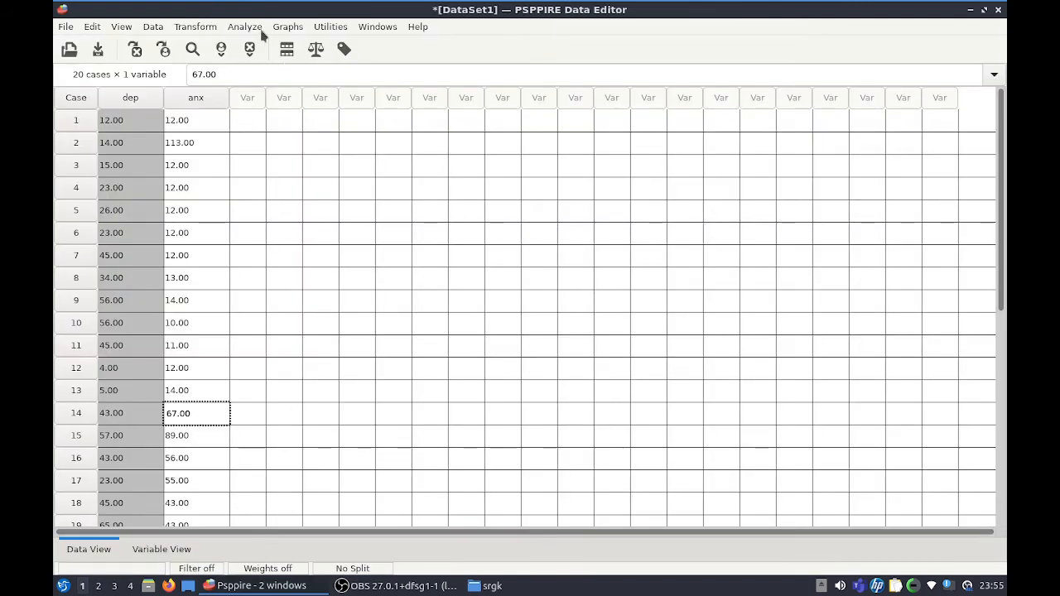
# Step: Open the 1 Sample K-S dialog under Analyze > Non-Parametric Statistics to test anx
pyautogui.click(244, 26)
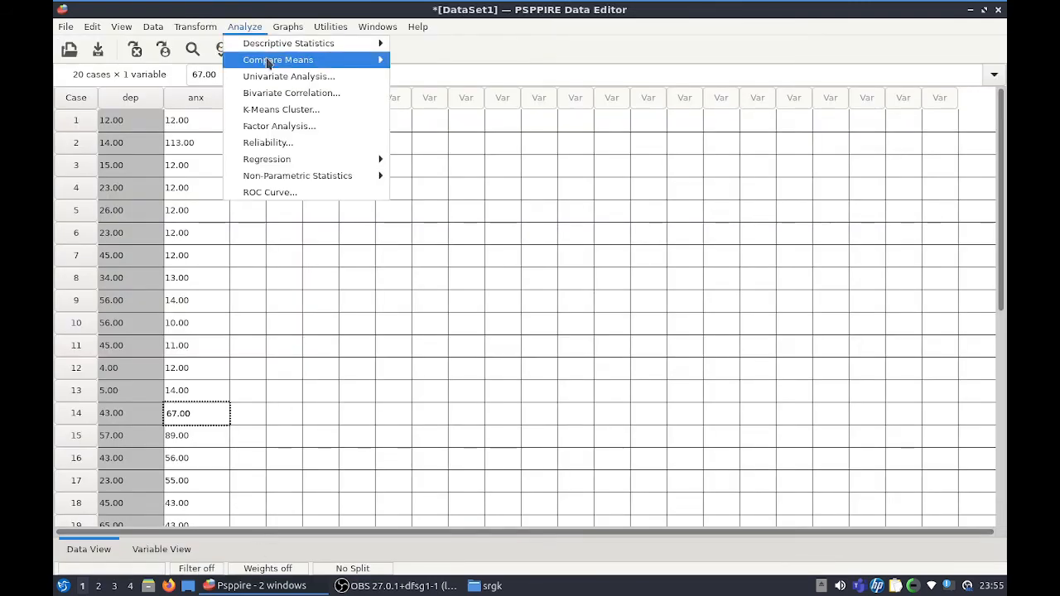
pyautogui.moveTo(297, 176)
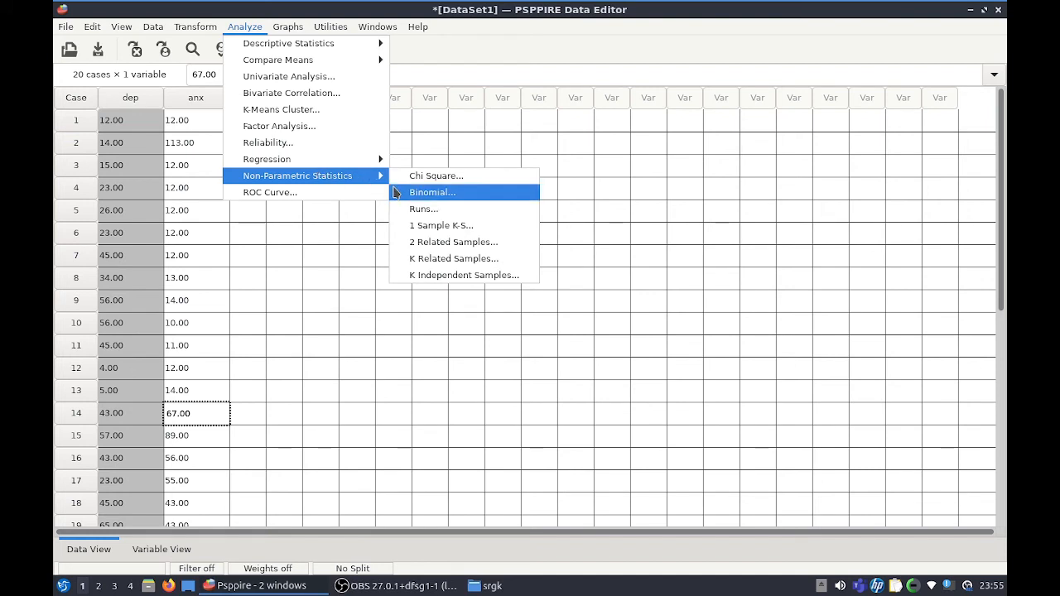
pyautogui.click(441, 226)
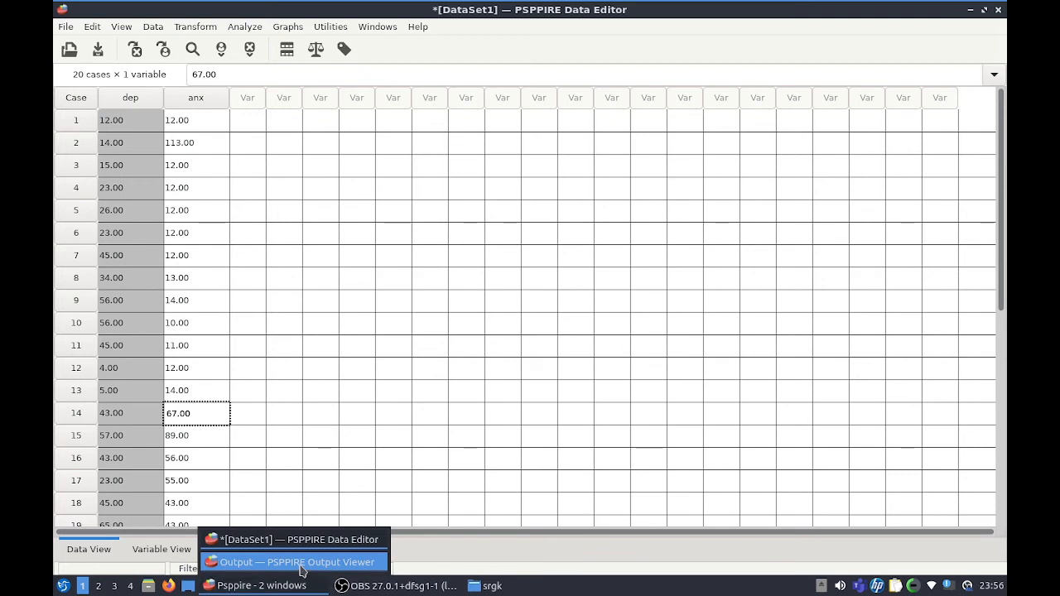
# Step: Switch to the Output Viewer showing the Anxiety K-S table (significance .013) below Depression's
pyautogui.click(297, 562)
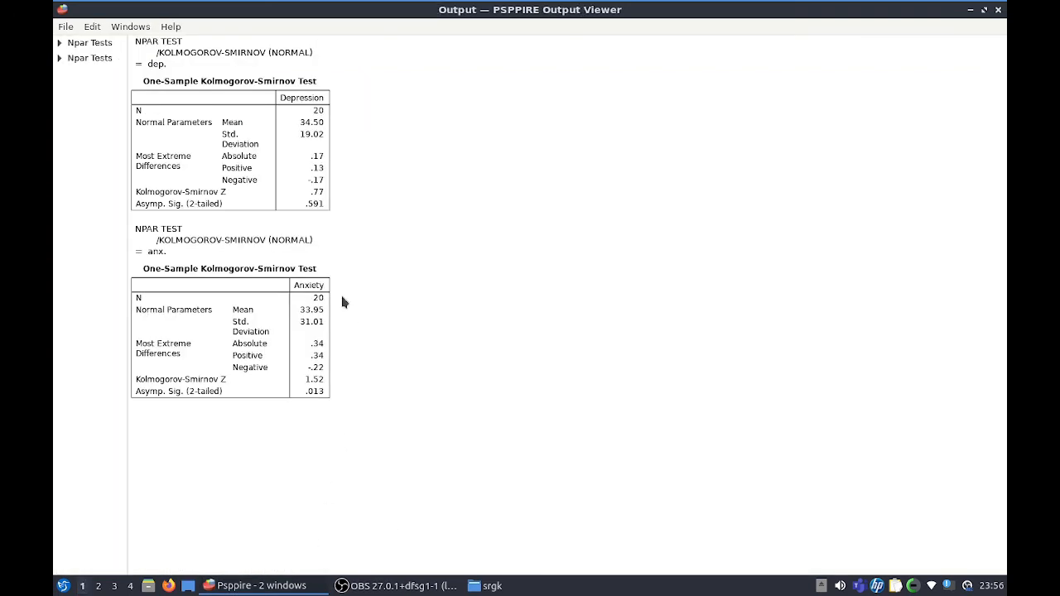
pyautogui.moveTo(323, 386)
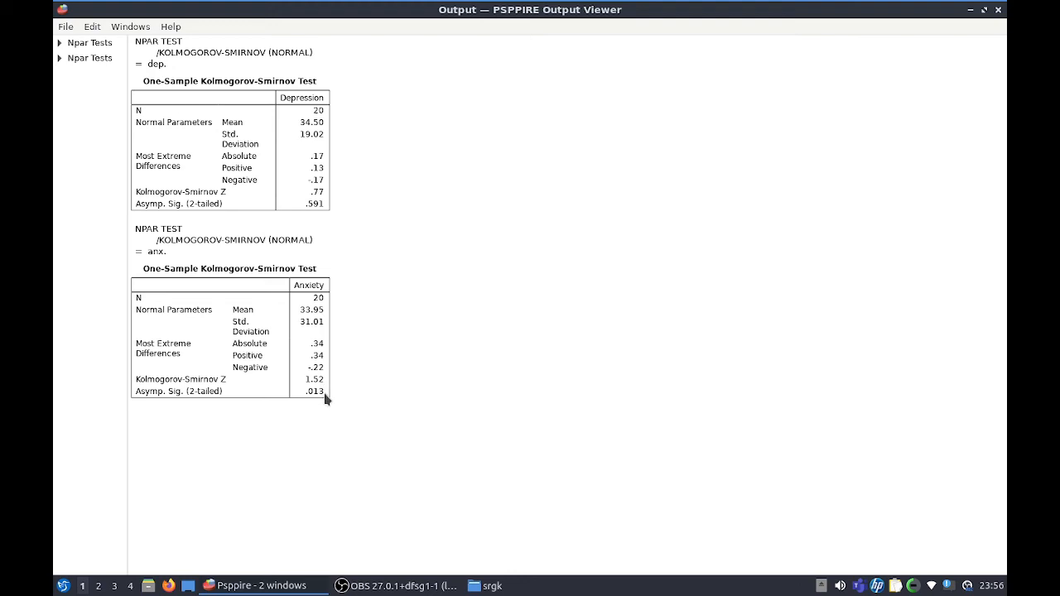
pyautogui.moveTo(338, 405)
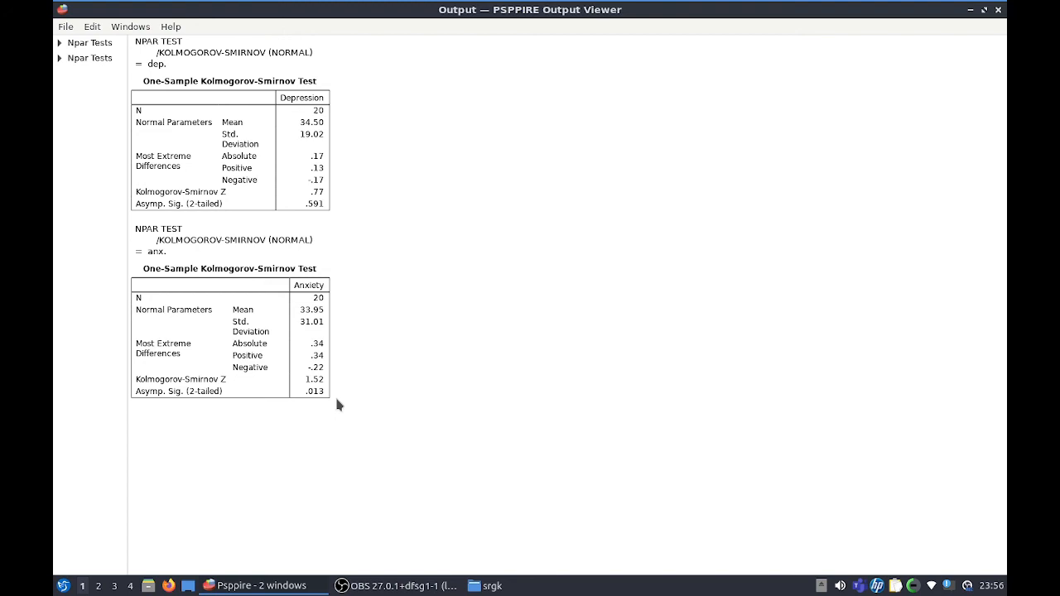
pyautogui.moveTo(296, 194)
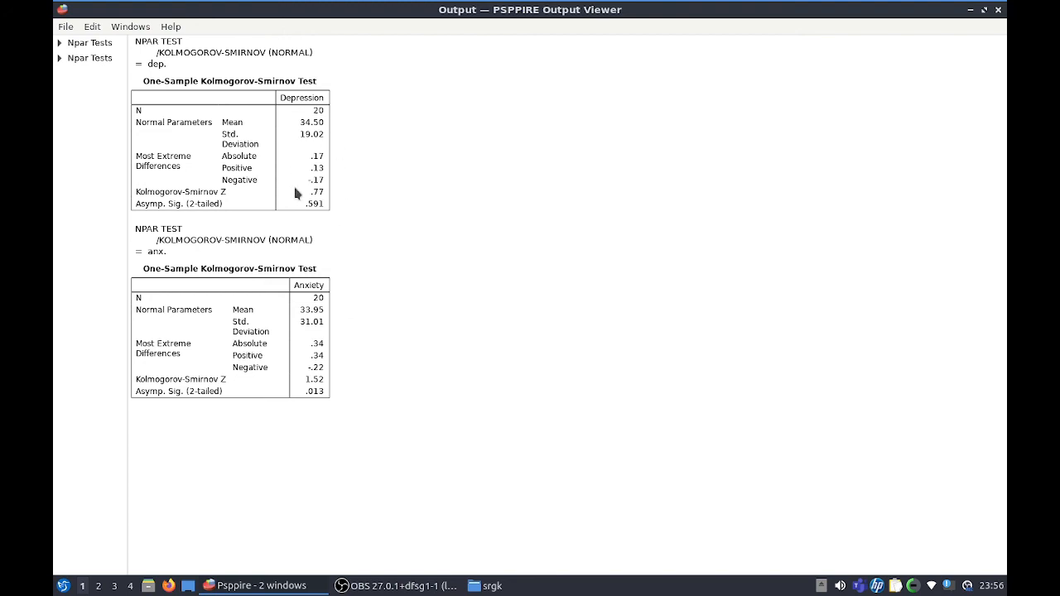
pyautogui.moveTo(300, 211)
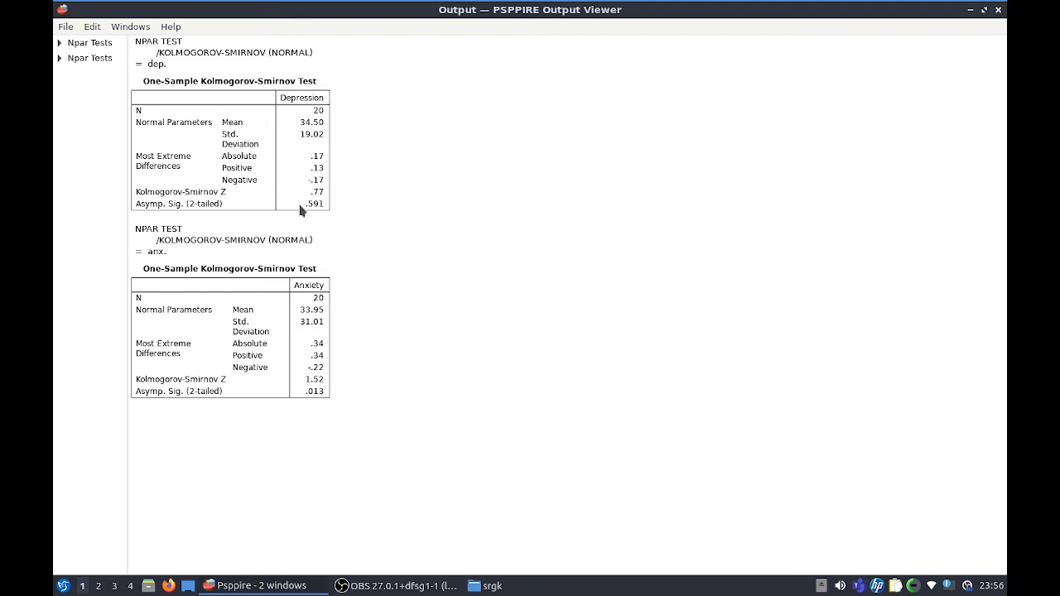
pyautogui.moveTo(269, 74)
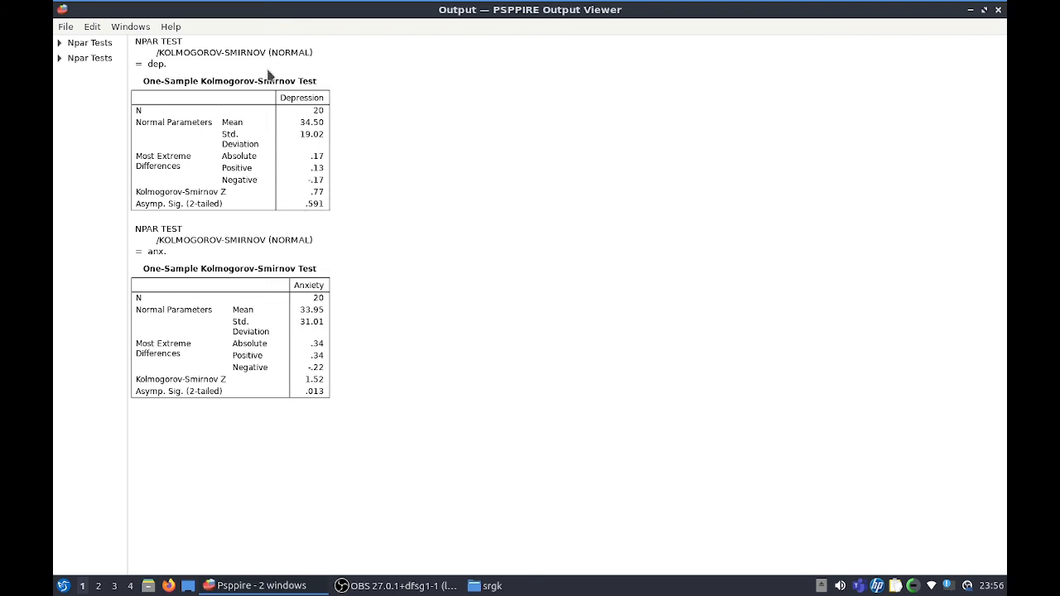
pyautogui.moveTo(352, 249)
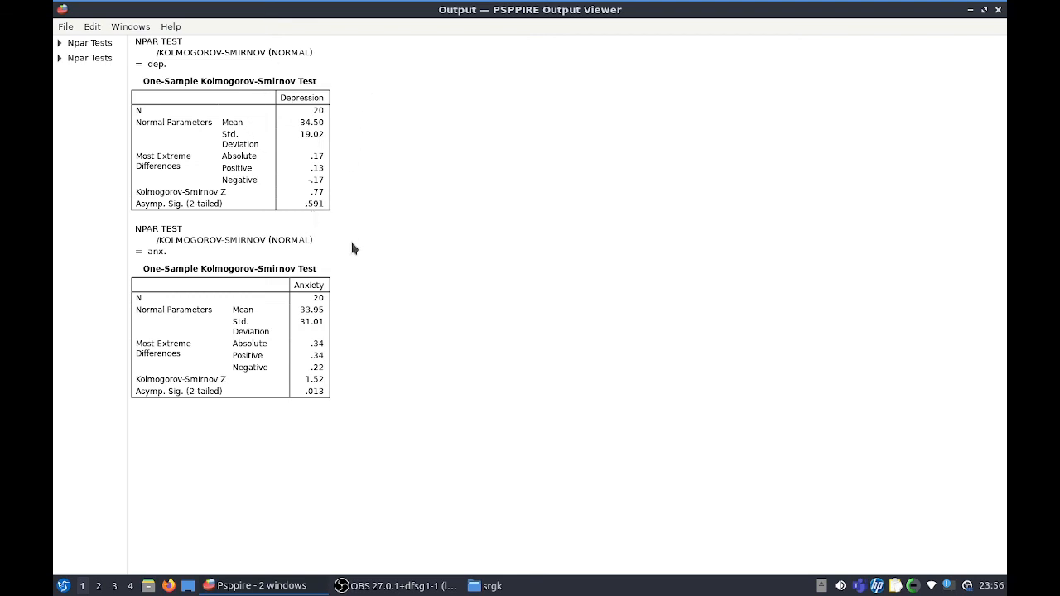
pyautogui.moveTo(267, 432)
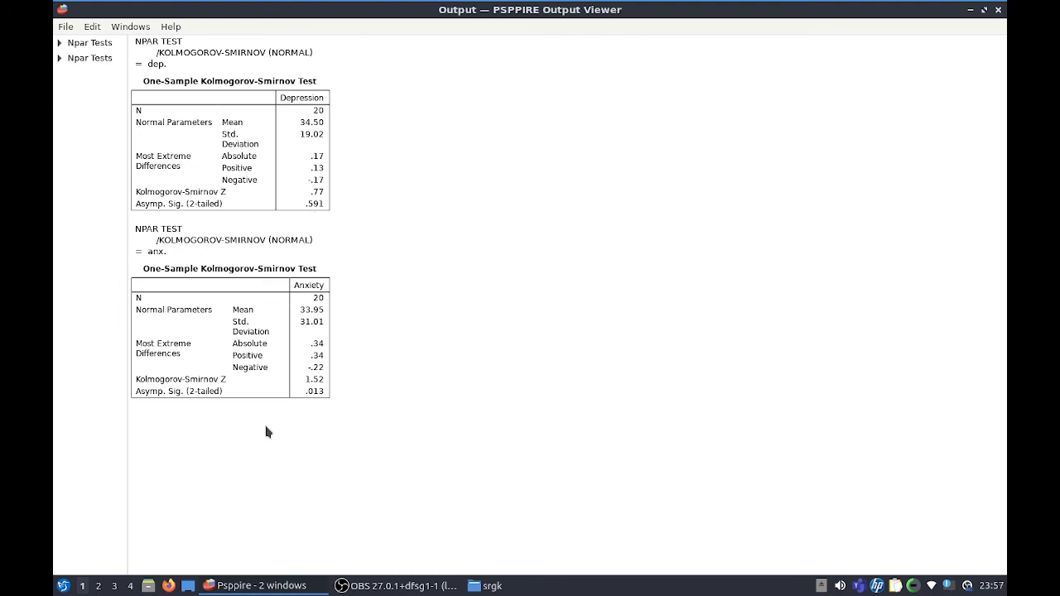
pyautogui.moveTo(113, 348)
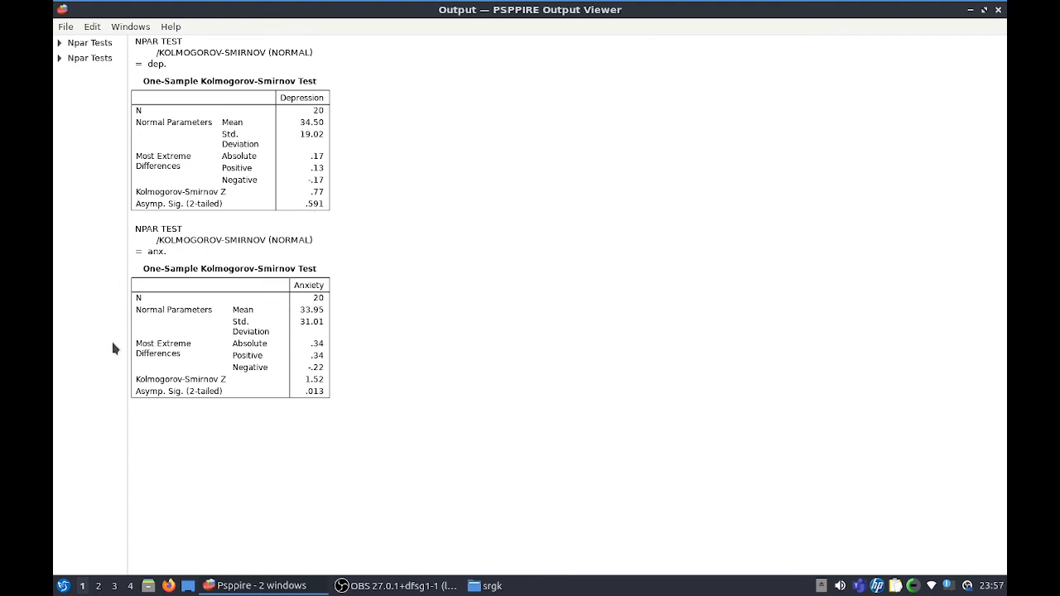
pyautogui.moveTo(383, 354)
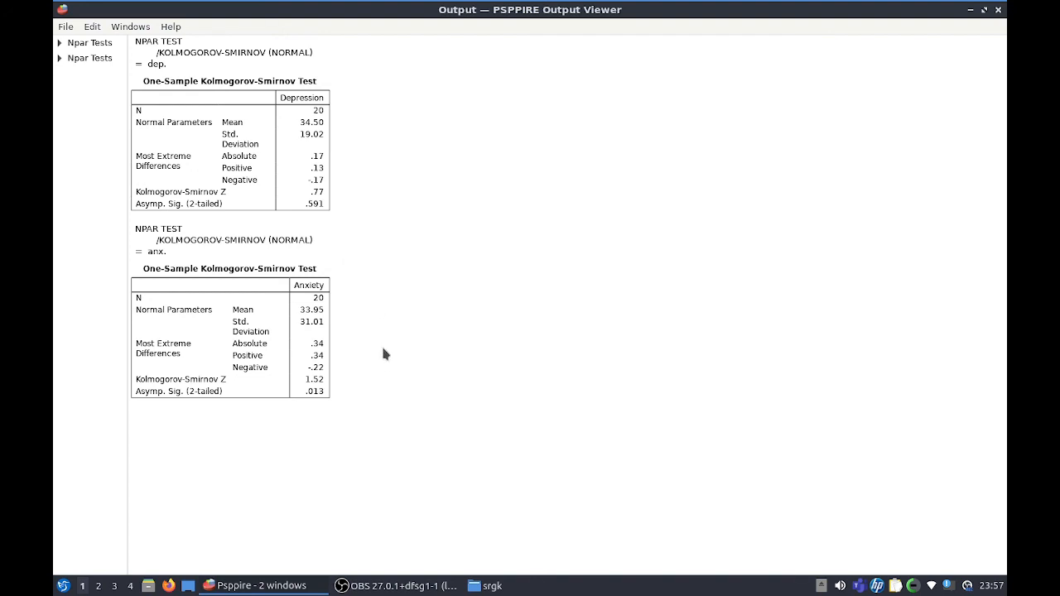
pyautogui.moveTo(374, 400)
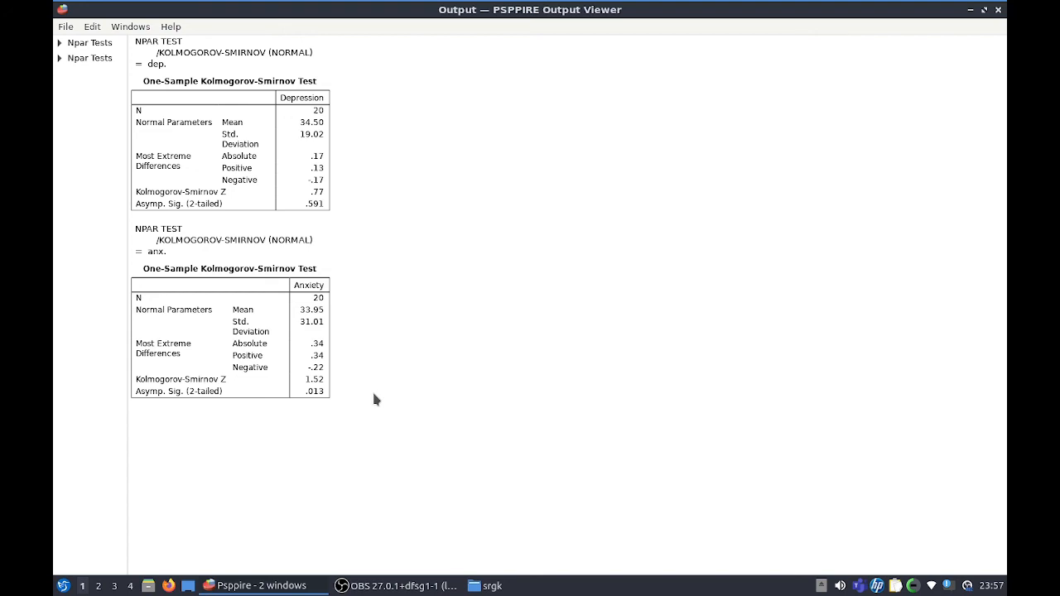
pyautogui.moveTo(375, 415)
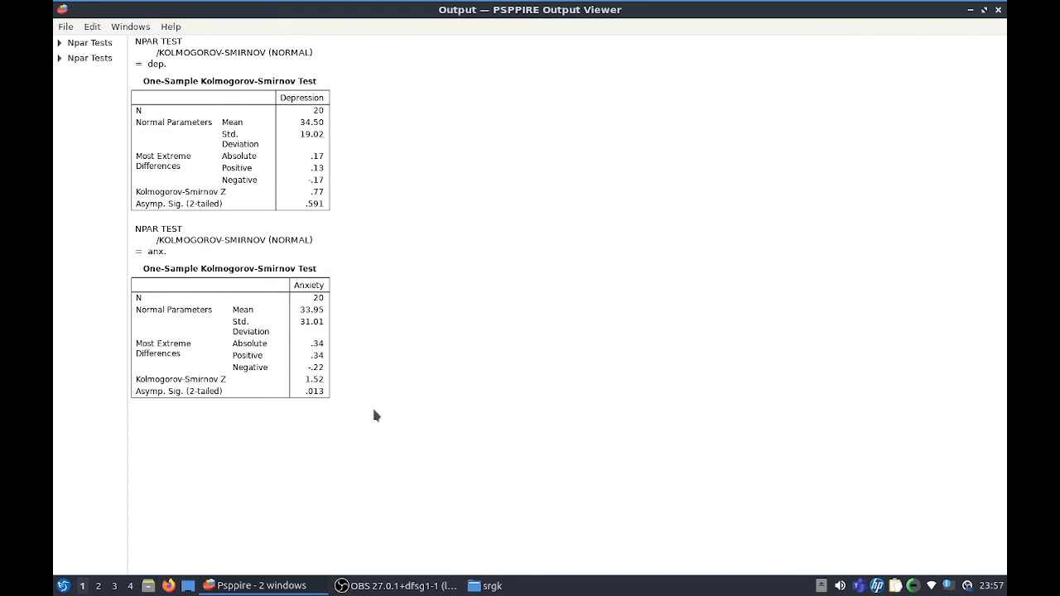